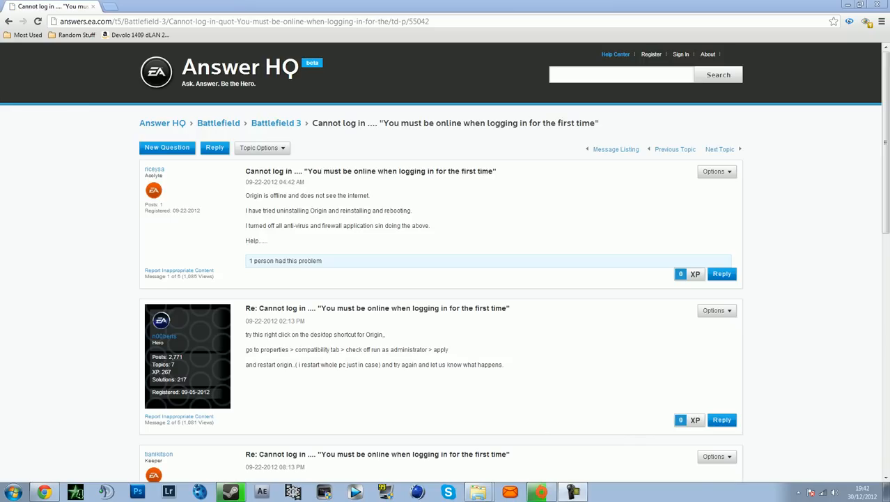
mouse_move(179, 416)
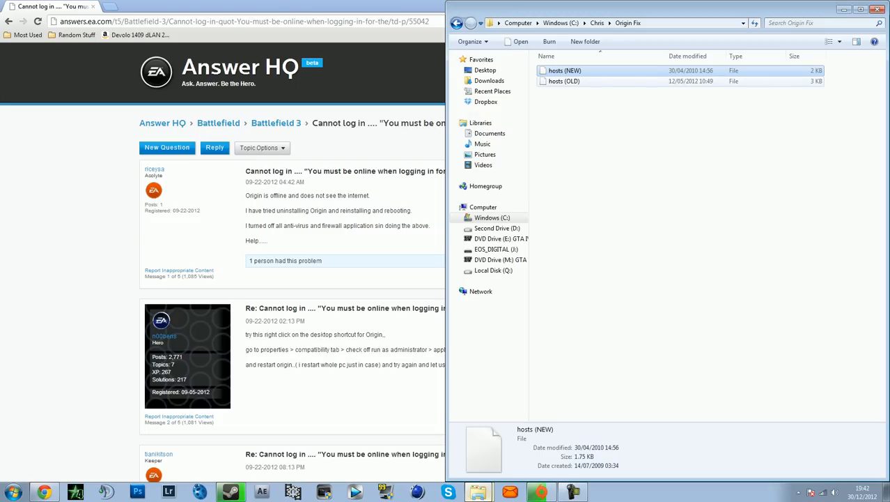
Step: Open the old hosts file from Origin Fix with Edit with Notepad++
left_click(565, 81)
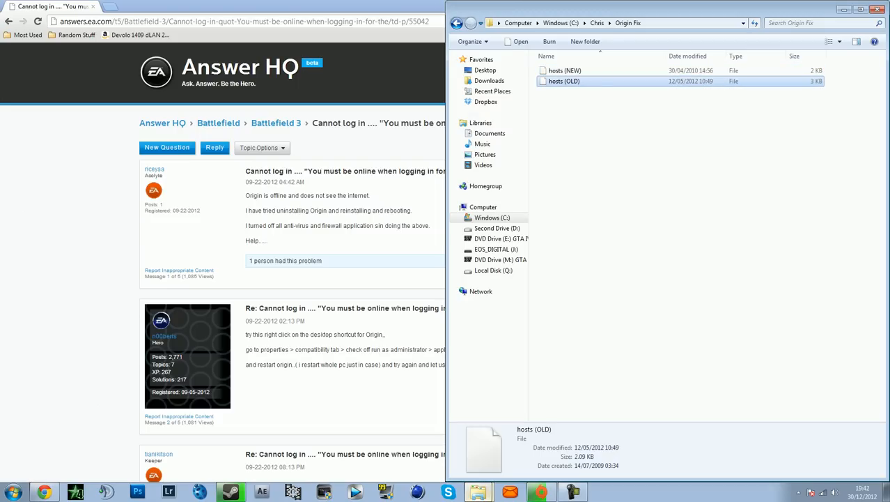
right_click(565, 81)
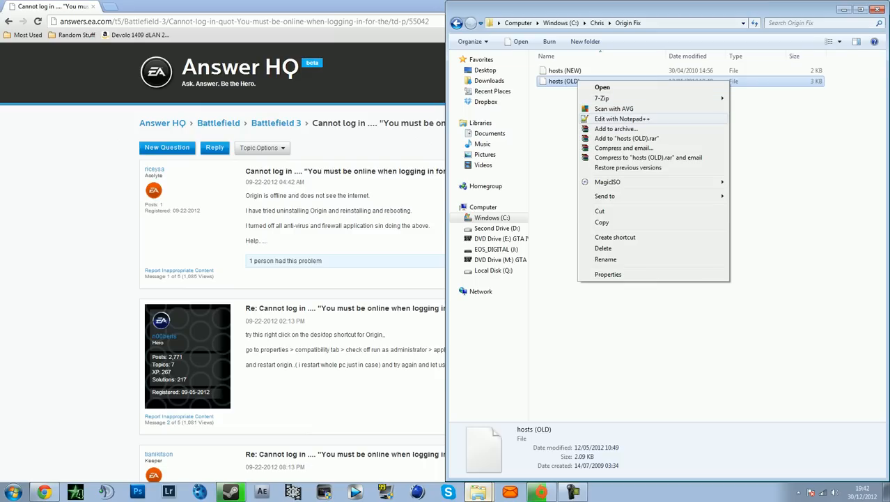
left_click(621, 118)
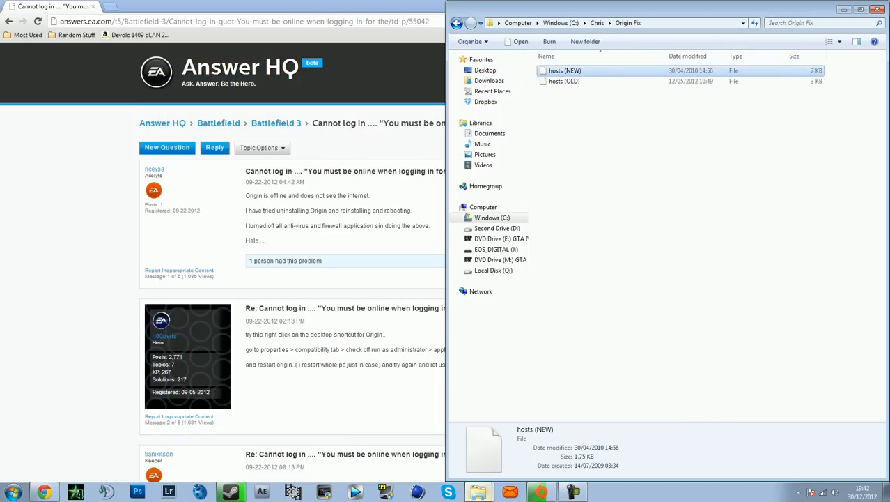
Step: Open hosts (NEW), scroll to its last 127.0.0.1 entries, and close it
double_click(566, 69)
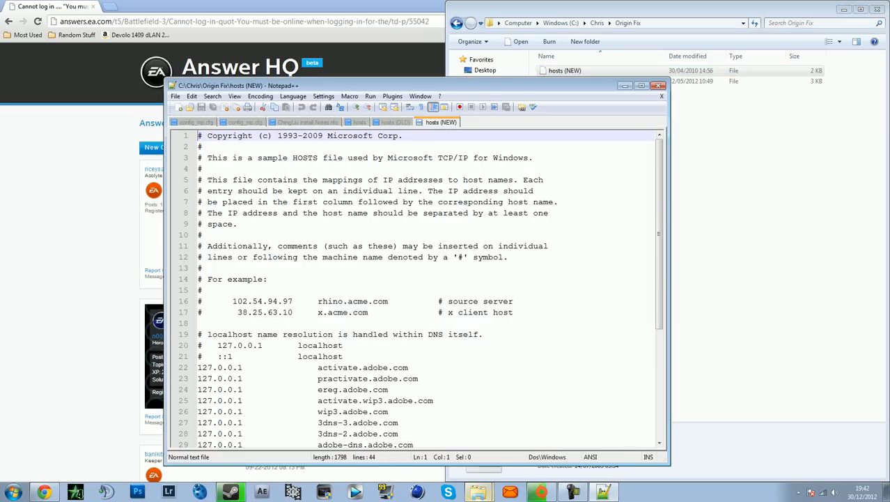
scroll("down", 3)
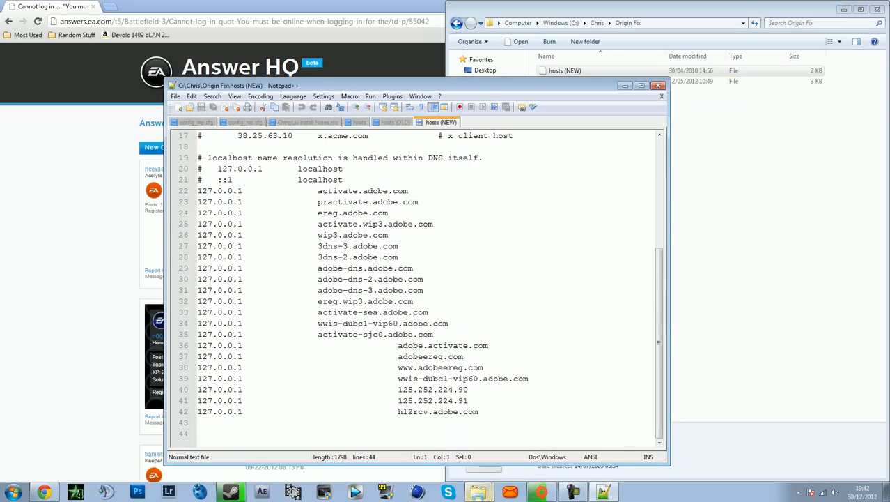
left_click(660, 85)
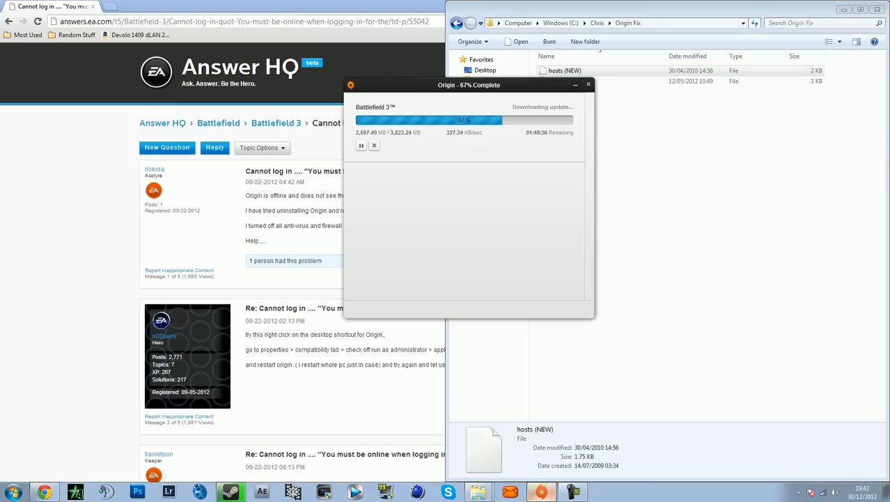
mouse_move(575, 85)
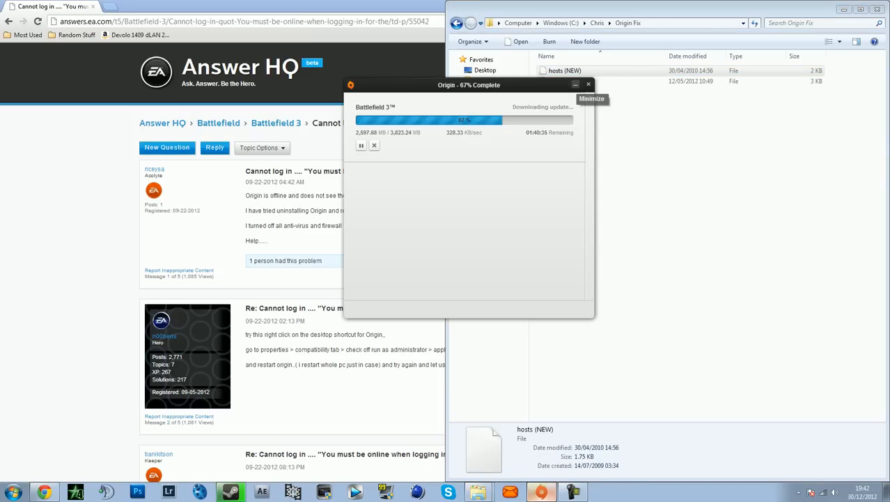
Step: Minimize Origin's Battlefield 3 download progress window
left_click(591, 84)
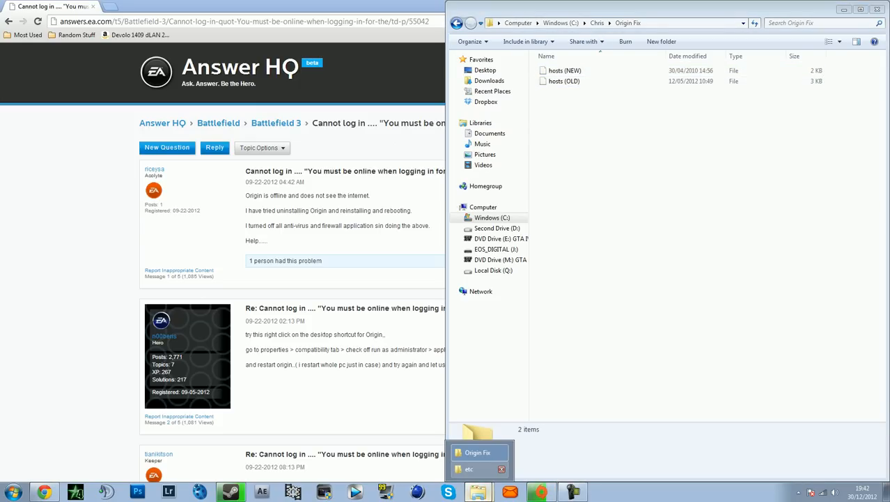
Step: Switch to the etc folder window and open its hosts file in Notepad++
left_click(468, 469)
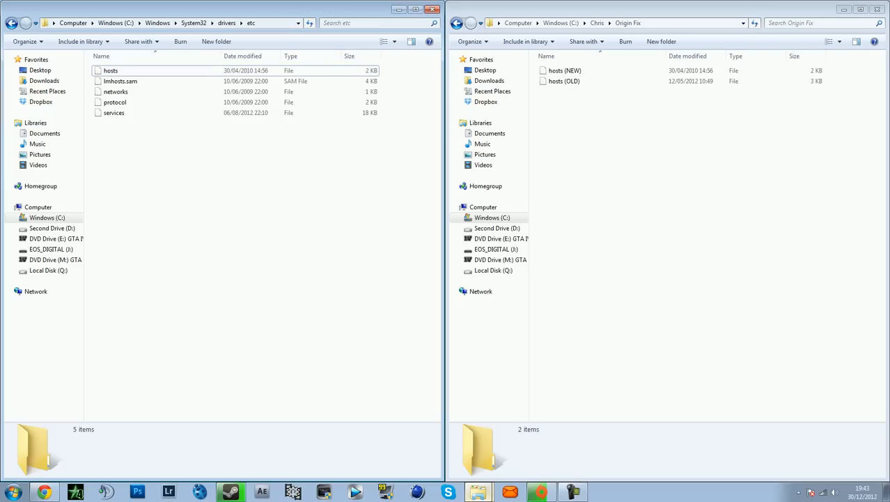
left_click(111, 70)
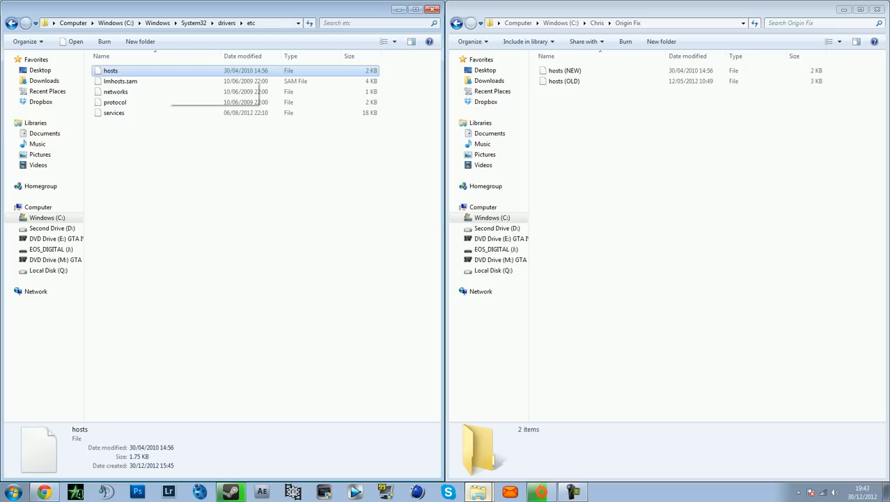
right_click(111, 70)
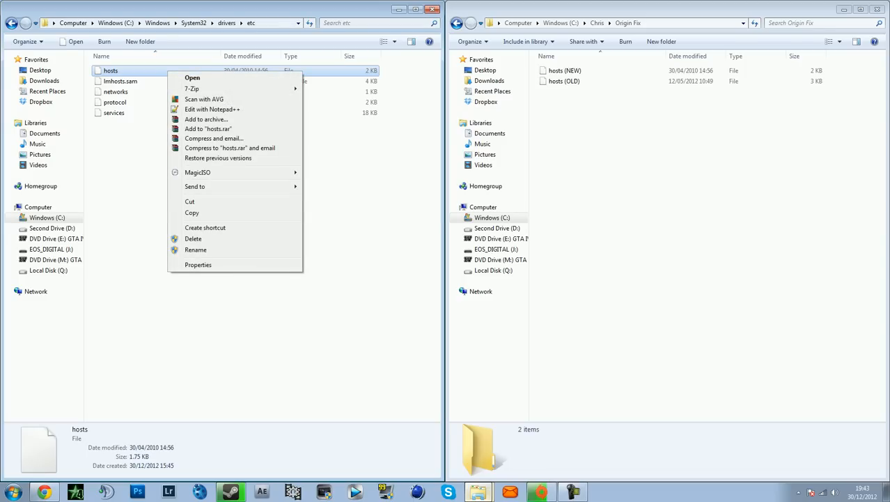
left_click(212, 109)
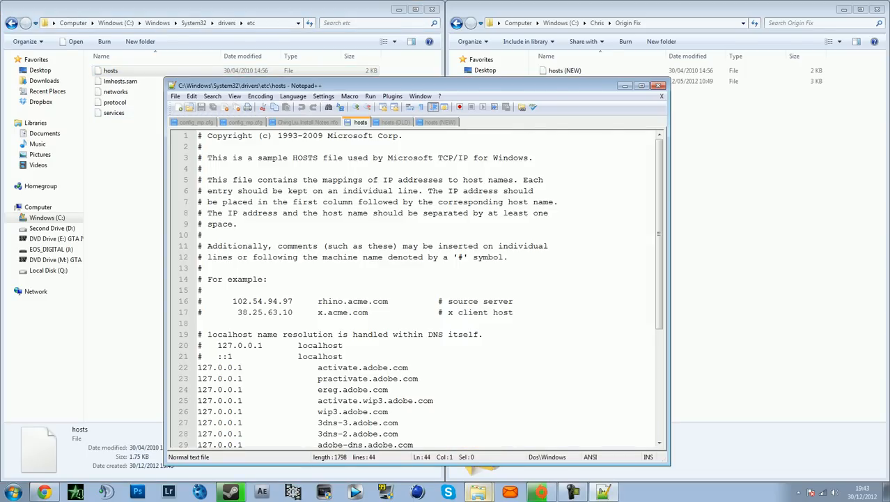
right_click(110, 69)
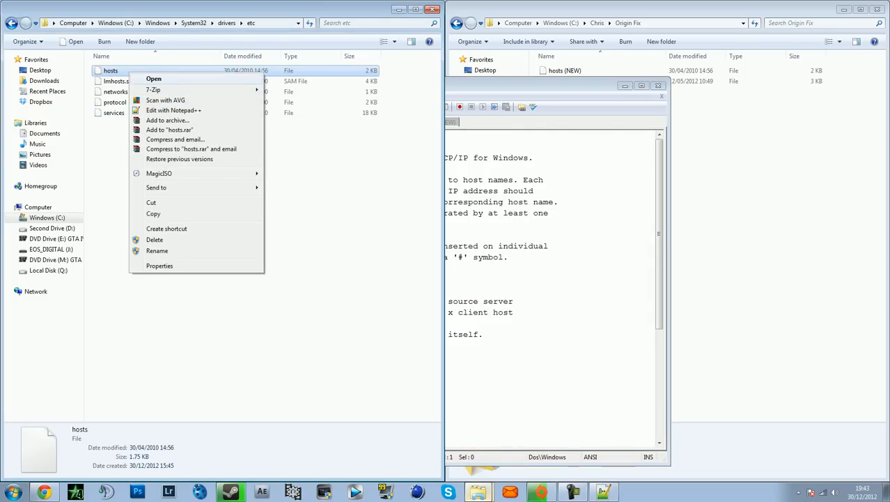
Step: Pick Notepad under Open with, browse Program Files (x86), then cancel browsing
left_click(153, 78)
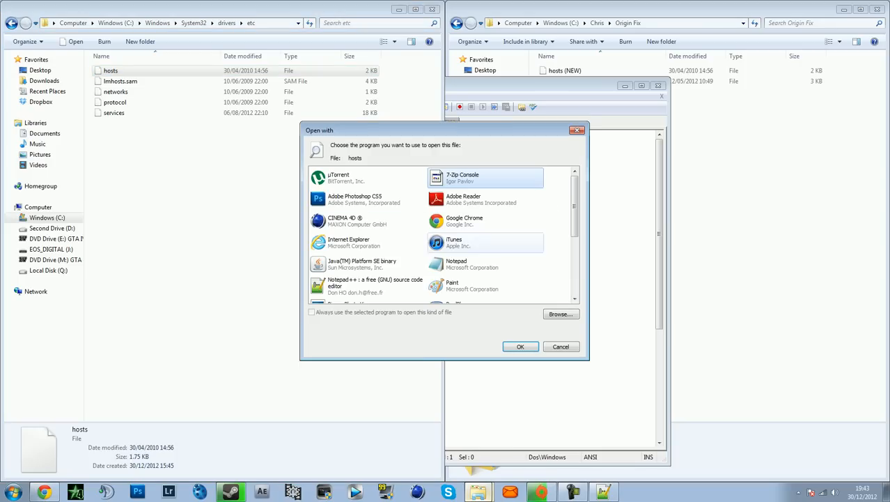
left_click(486, 264)
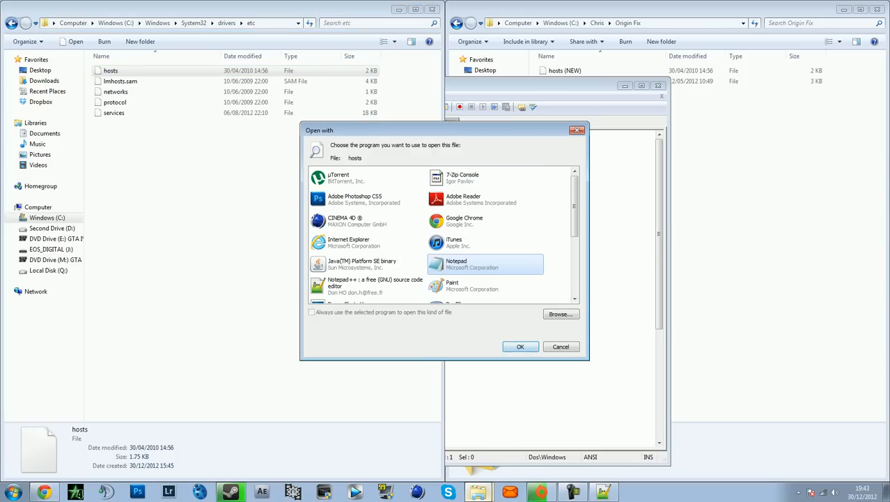
left_click(561, 314)
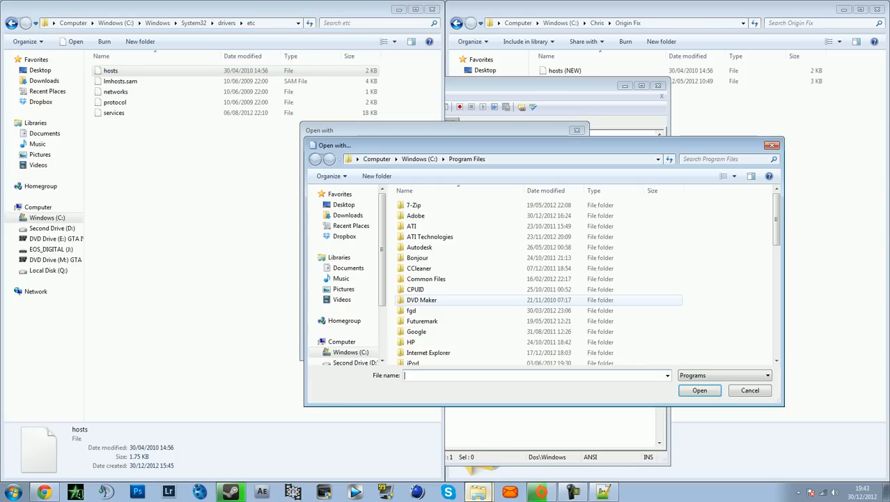
scroll("down", 3)
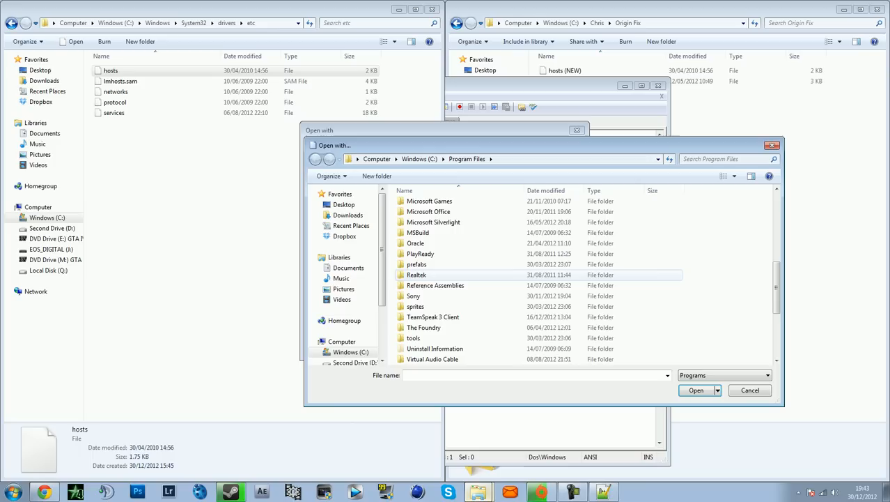
scroll("down", 3)
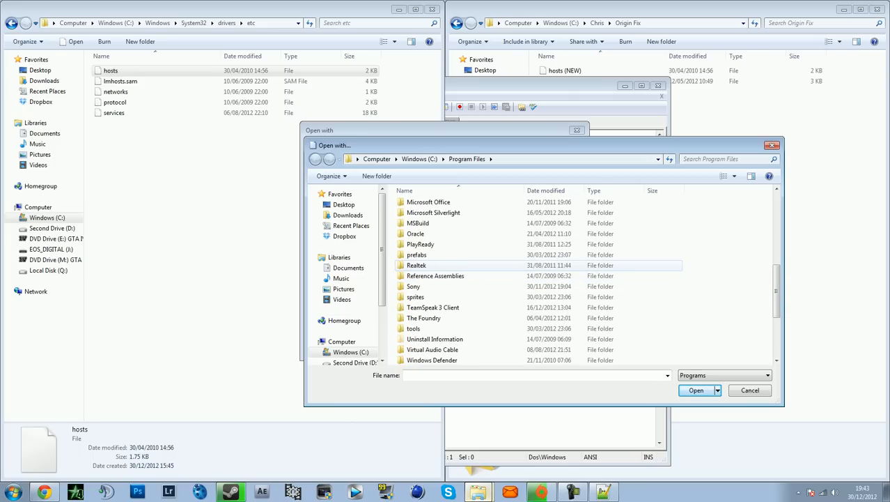
scroll("up", 3)
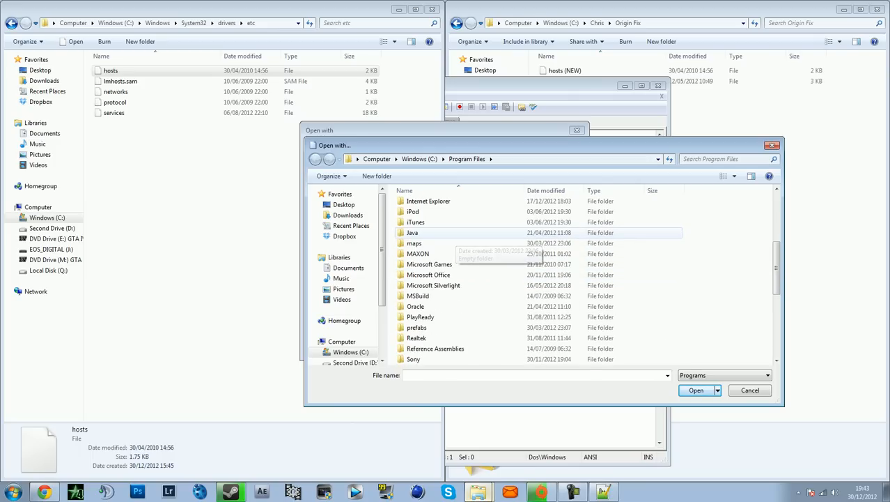
left_click(316, 159)
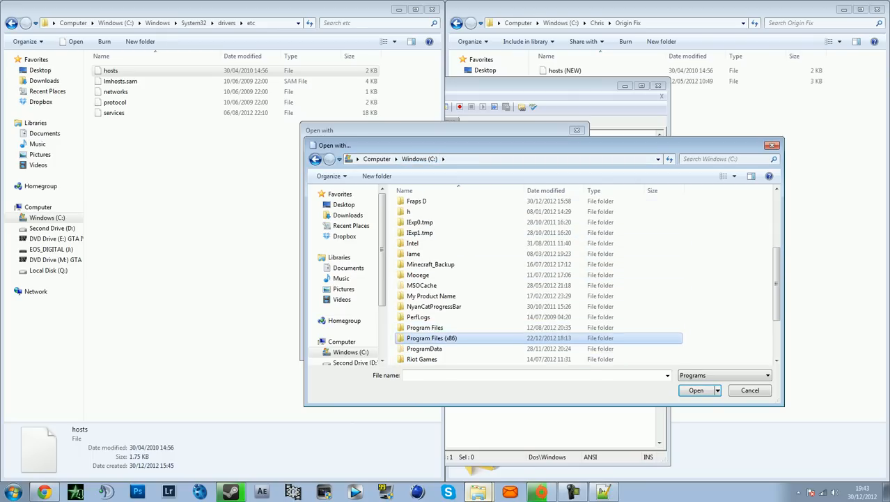
double_click(432, 337)
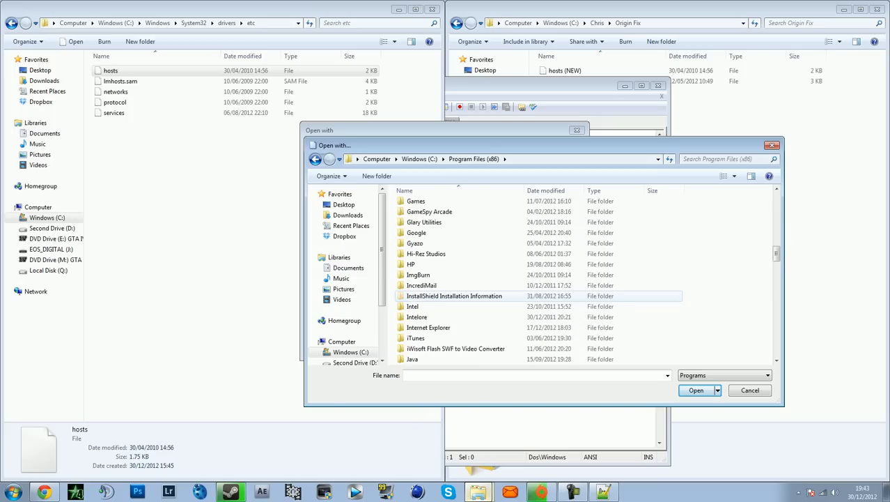
scroll("down", 3)
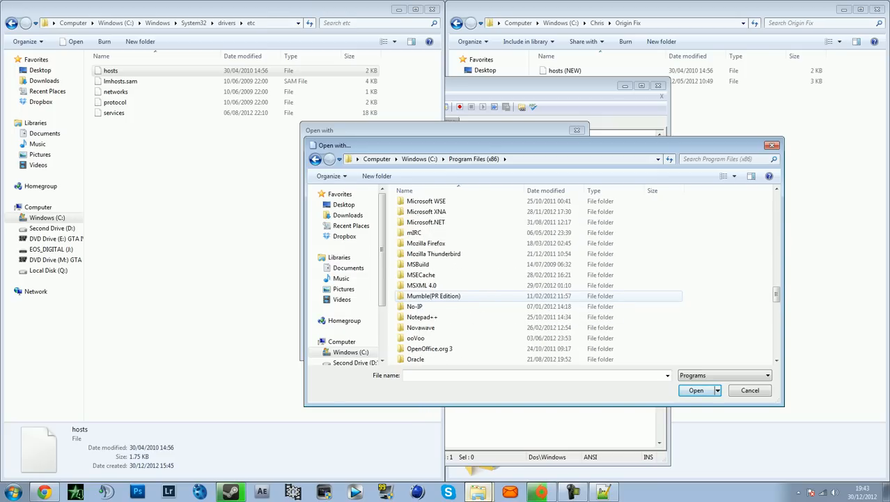
scroll("down", 3)
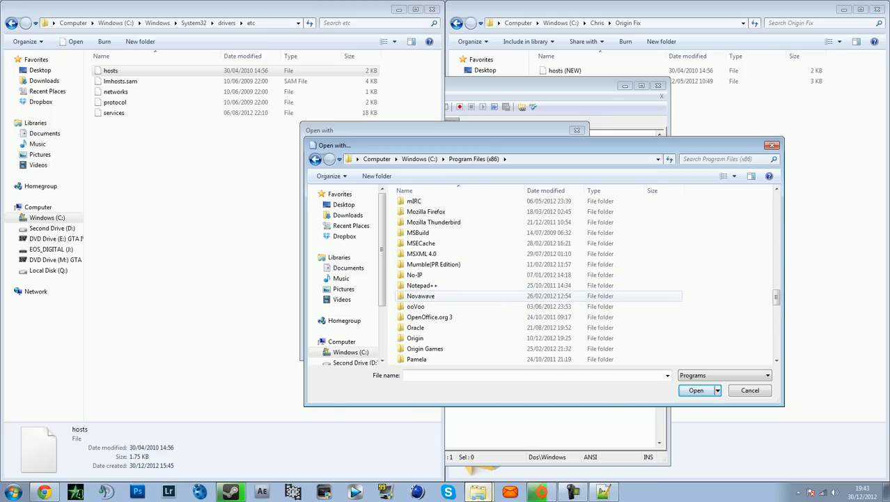
left_click(749, 390)
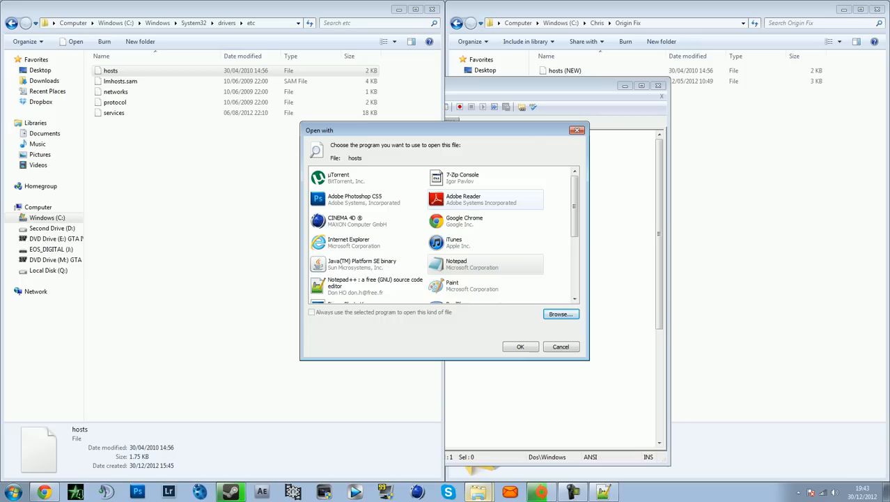
Step: Dismiss the program chooser, scroll through hosts to line 44, and close Notepad++
left_click(520, 346)
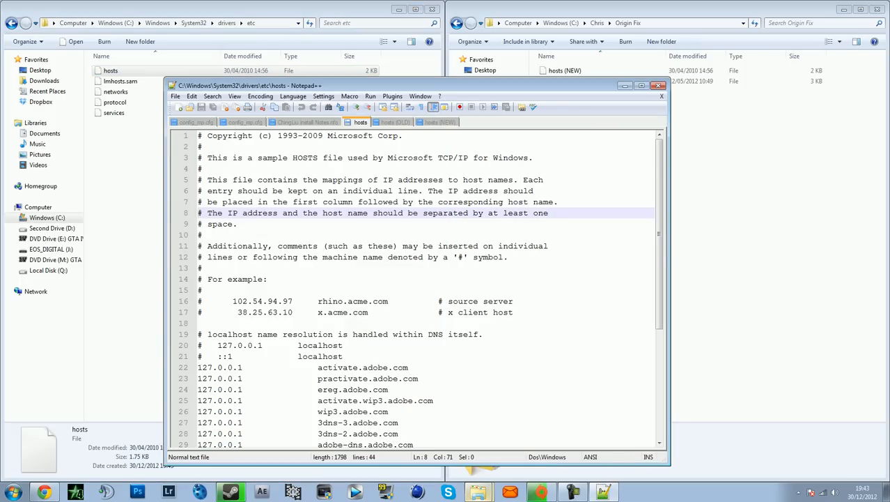
scroll("down", 3)
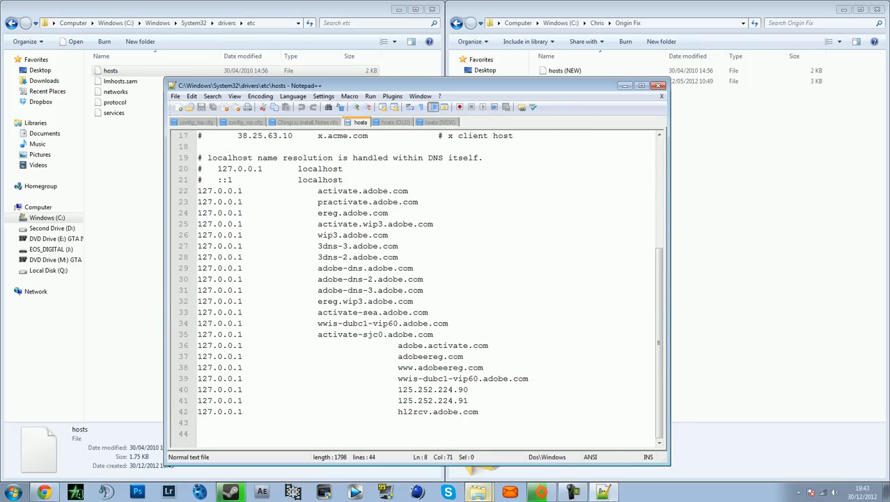
left_click(368, 201)
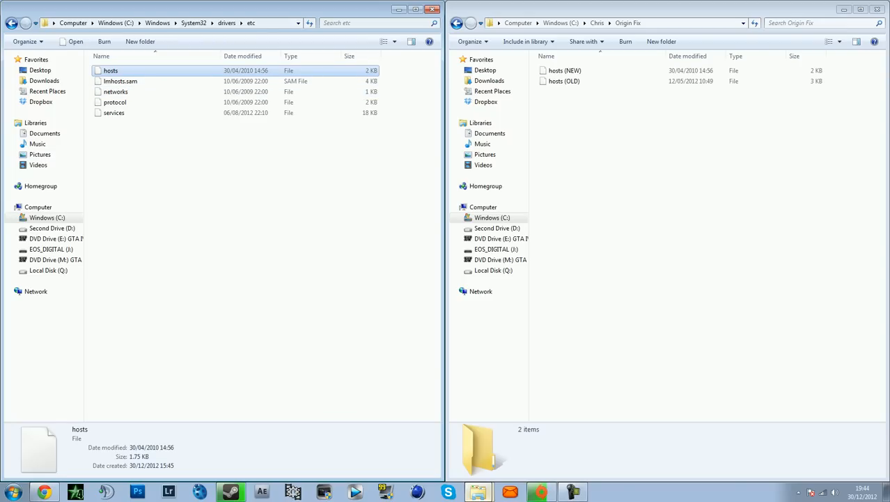
mouse_move(110, 71)
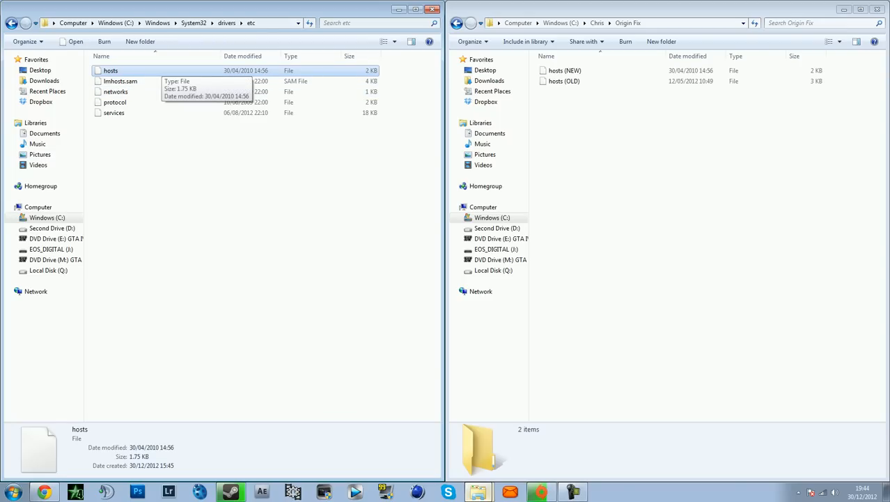
mouse_move(115, 103)
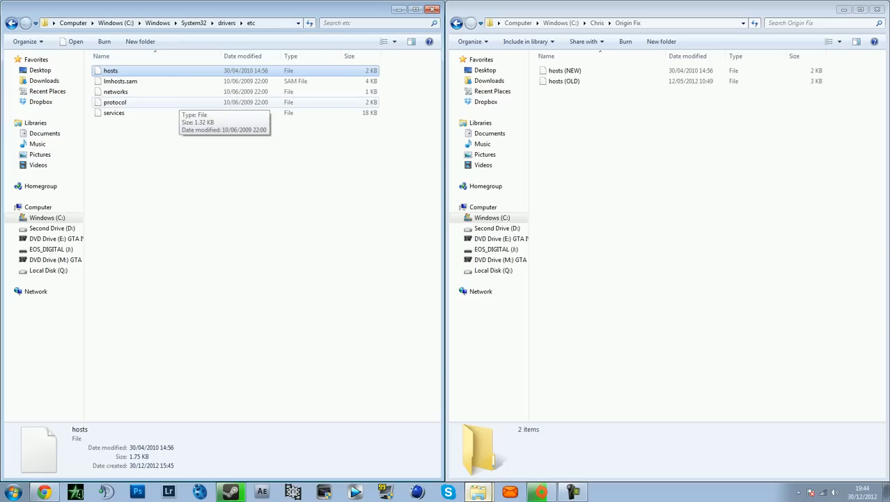